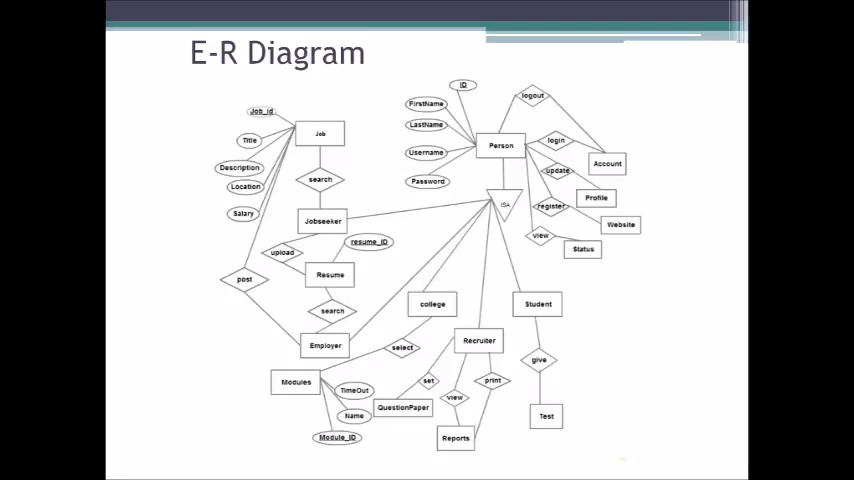
Step: Load localhost/jobcrack to bring up the JobCrack.com home page
left_click(203, 470)
type("lo")
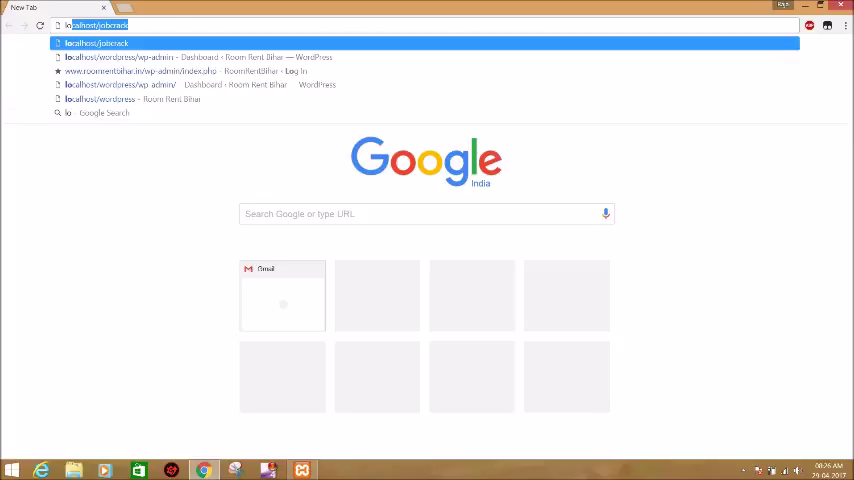
key("Enter")
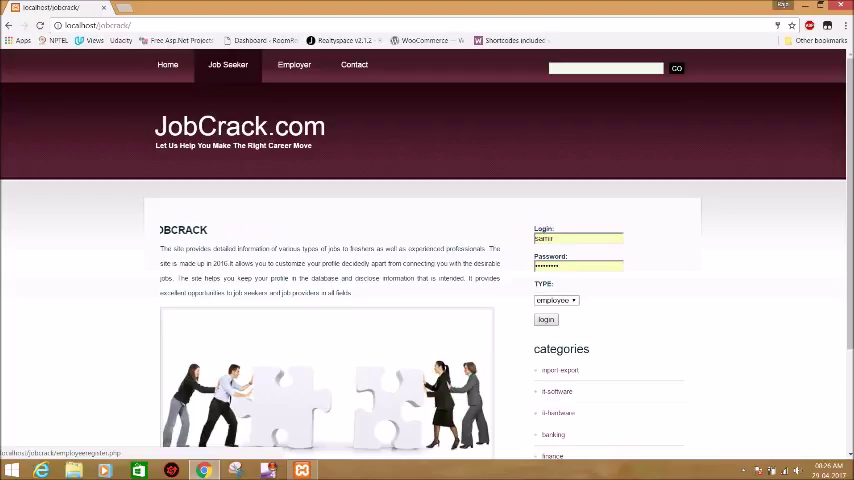
Step: Show the Job Seeker Register form and scroll down to its resume upload and submit buttons
left_click(354, 64)
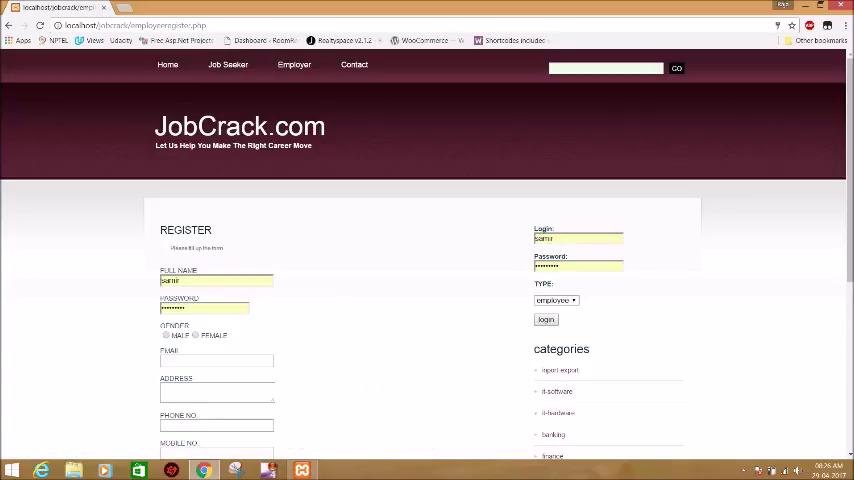
scroll("down", 3)
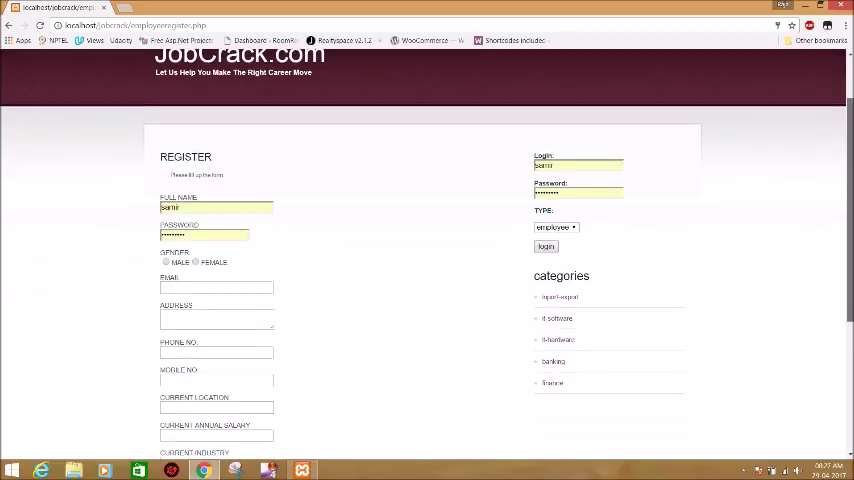
scroll("down", 3)
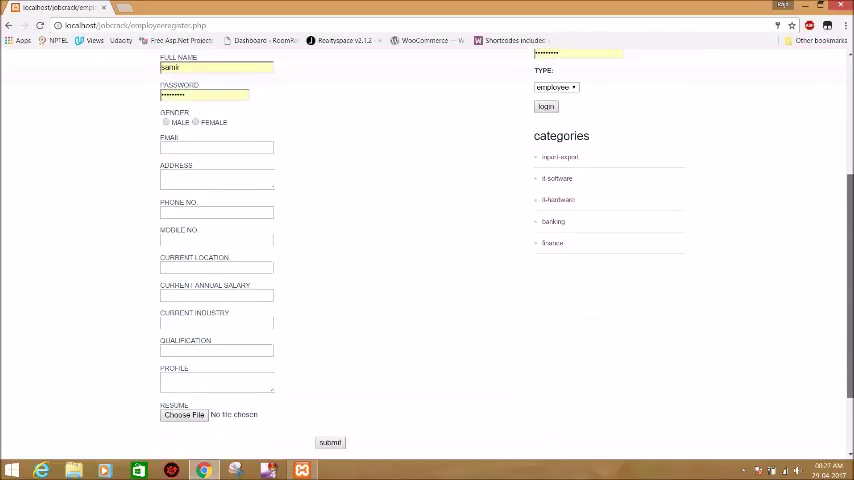
scroll("down", 3)
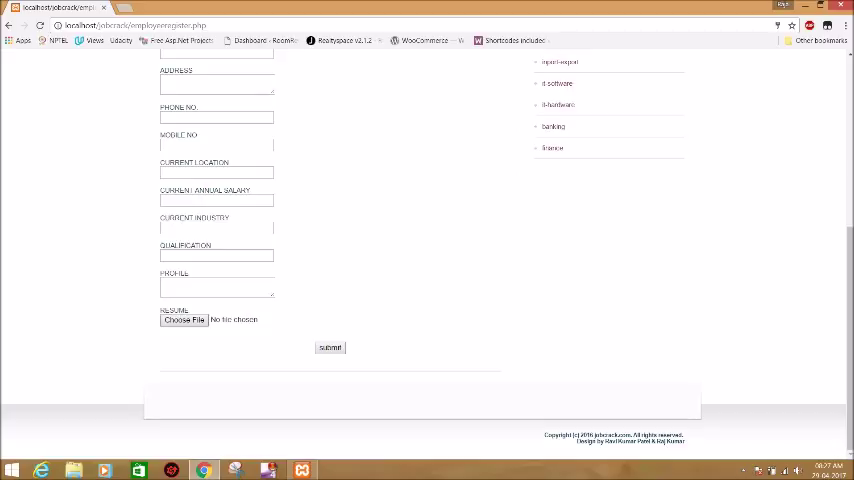
Step: Attach the resume Word document from the Desktop via Choose File
left_click(183, 319)
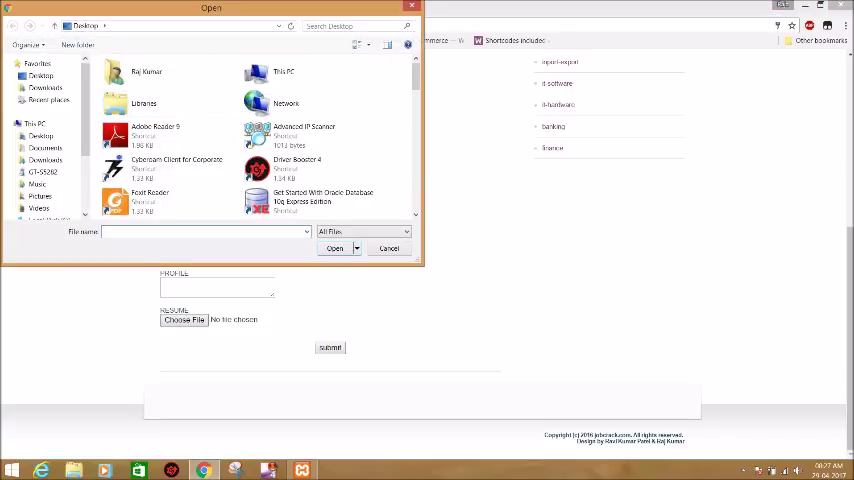
scroll("down", 3)
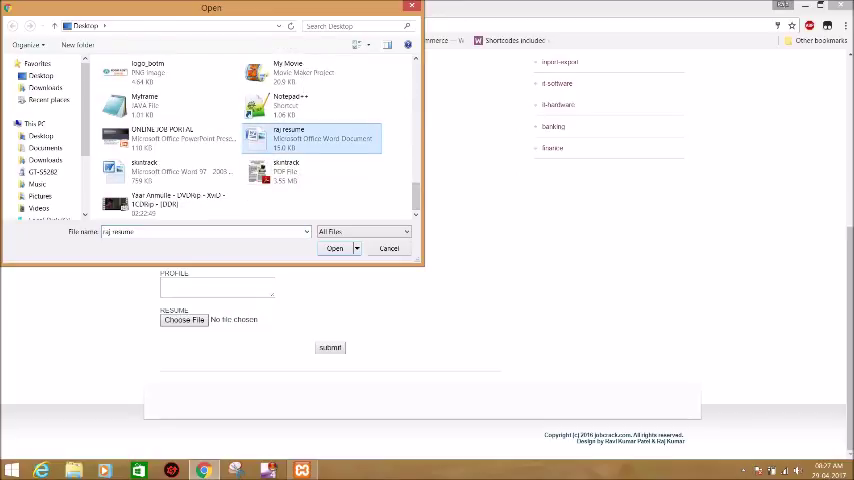
left_click(335, 248)
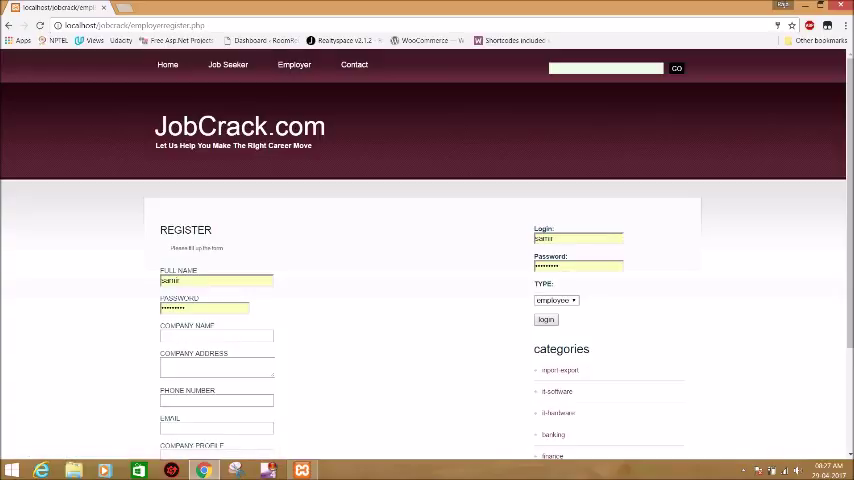
Step: Scroll through the Employer Register form's company name, address, phone, email and profile fields
scroll("down", 3)
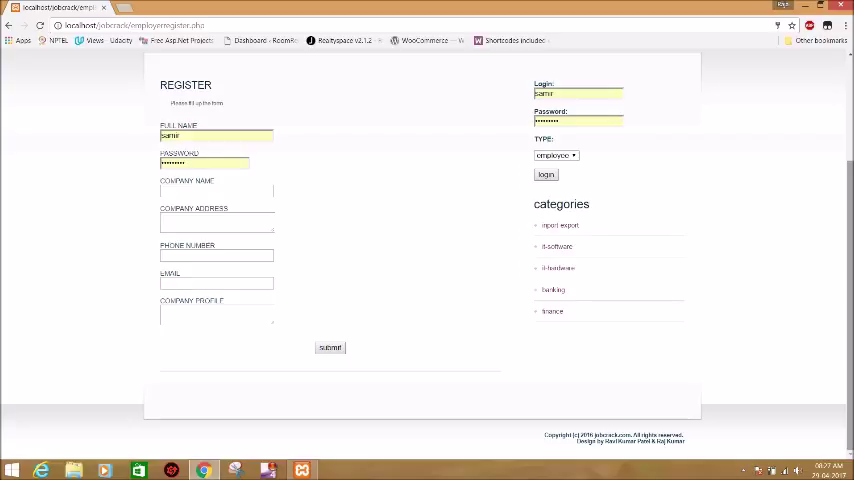
scroll("up", 3)
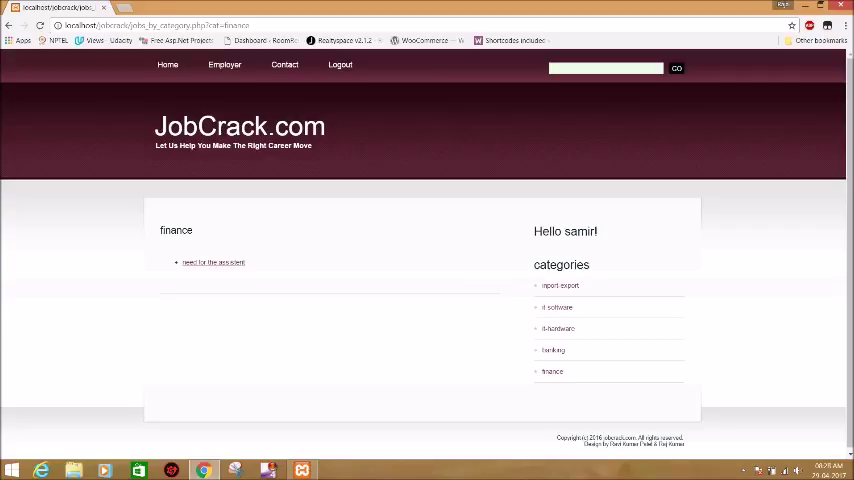
Step: Show the details of the finance job 'need for the assistent'
left_click(212, 262)
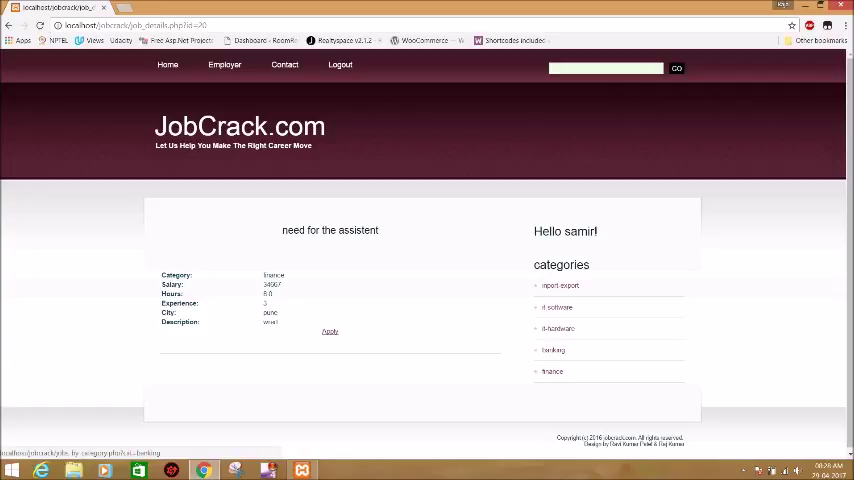
Step: Show the banking job 'need for the manager' details, then go to the Contact page
left_click(553, 350)
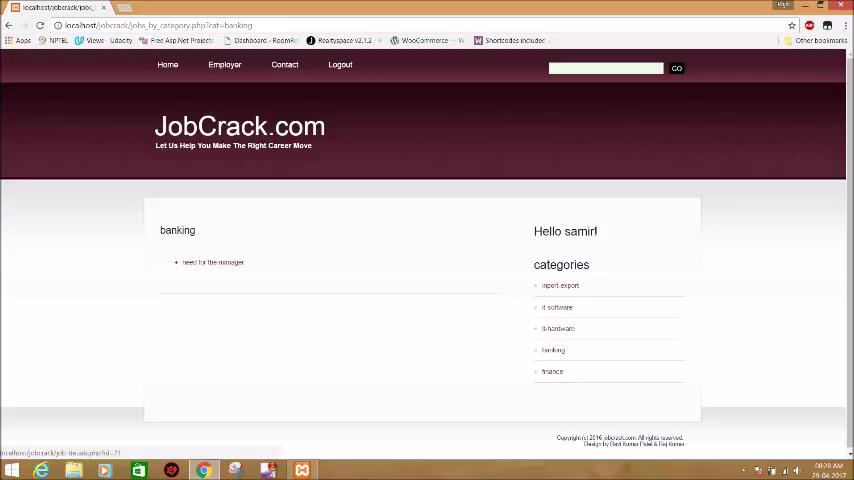
left_click(212, 262)
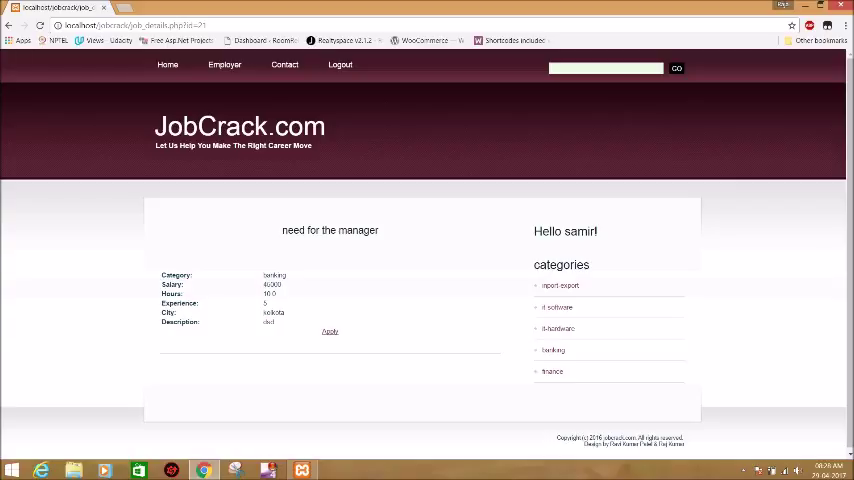
left_click(284, 64)
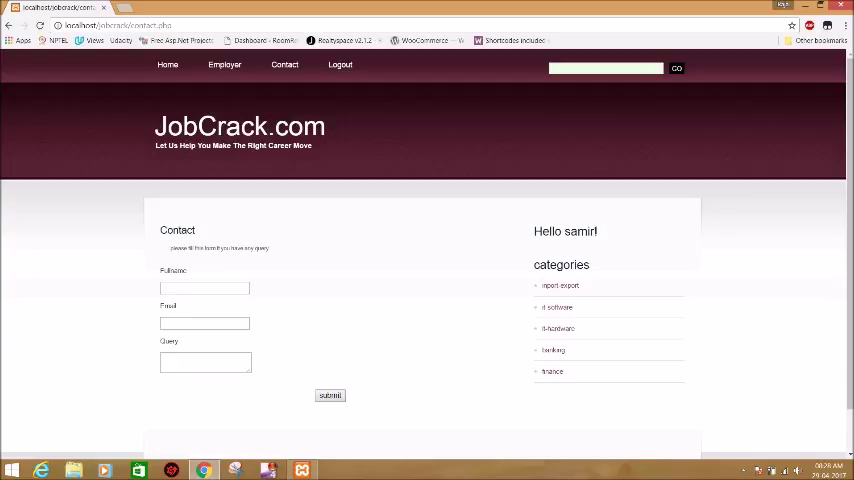
mouse_move(340, 65)
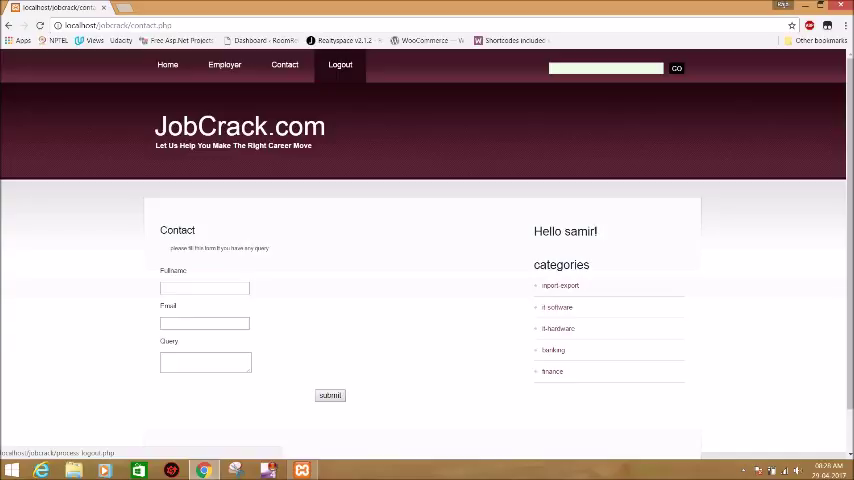
Step: Log samir out, returning to the home page login form
left_click(340, 64)
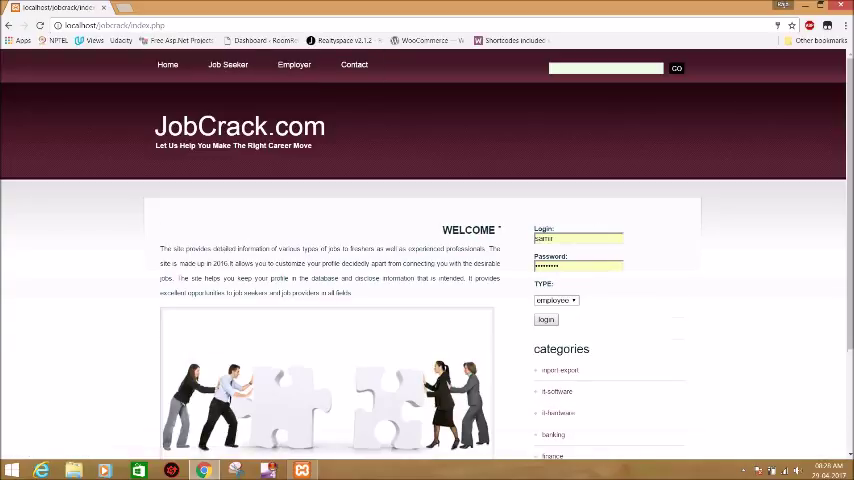